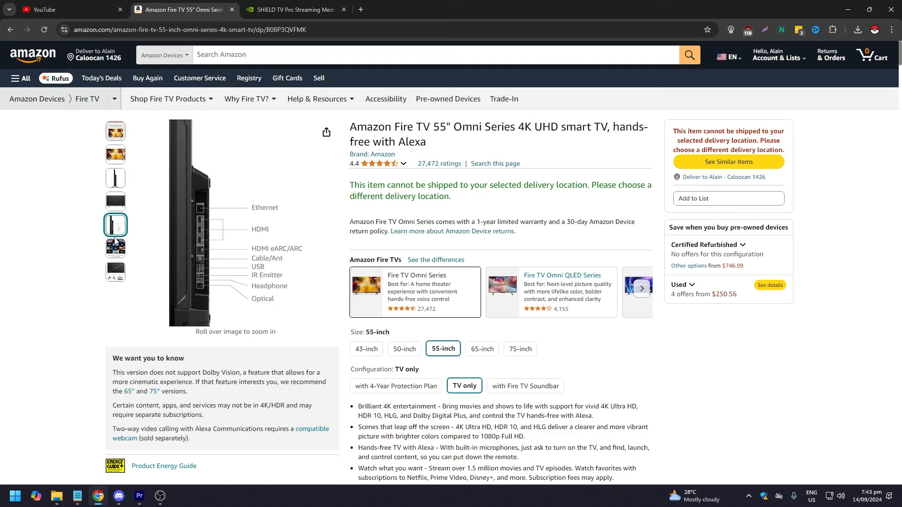
Show the in-box image (legs, cord, screws, remote, batteries) and browse down to the Fire TV comparison table.
{"action": "left_click", "coordinate": [115, 271]}
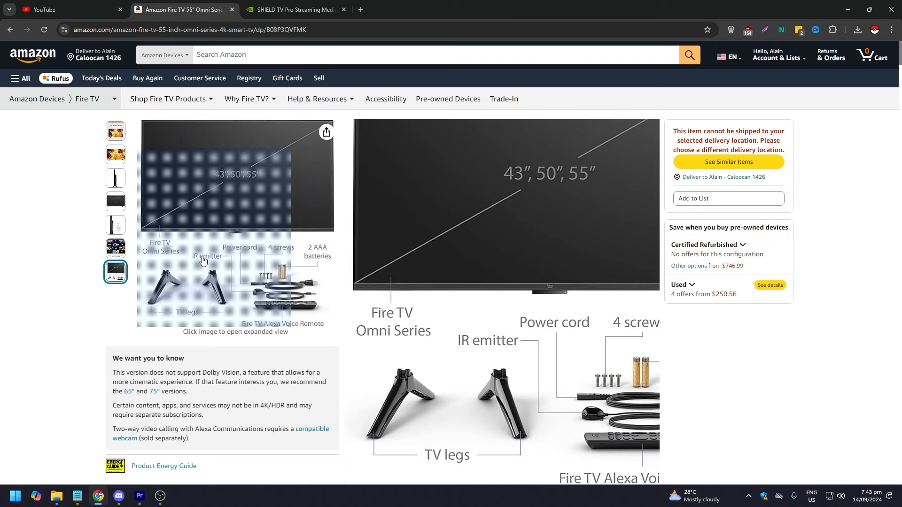
{"action": "scroll", "scroll_direction": "up", "scroll_amount": 3}
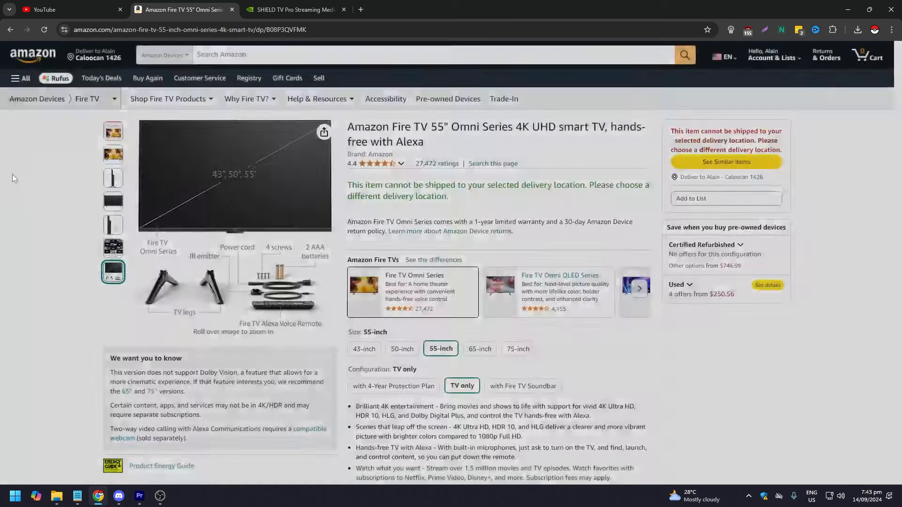
{"action": "scroll", "scroll_direction": "down", "scroll_amount": 3}
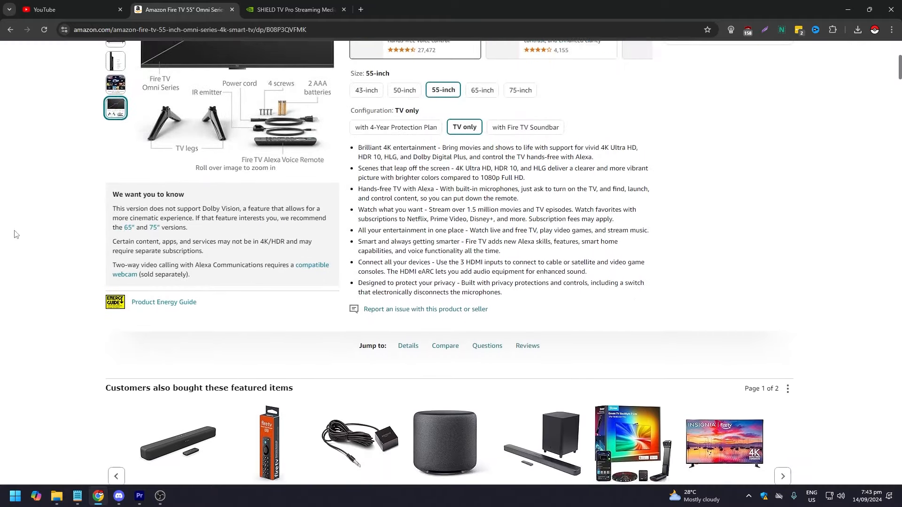
{"action": "scroll", "scroll_direction": "down", "scroll_amount": 3}
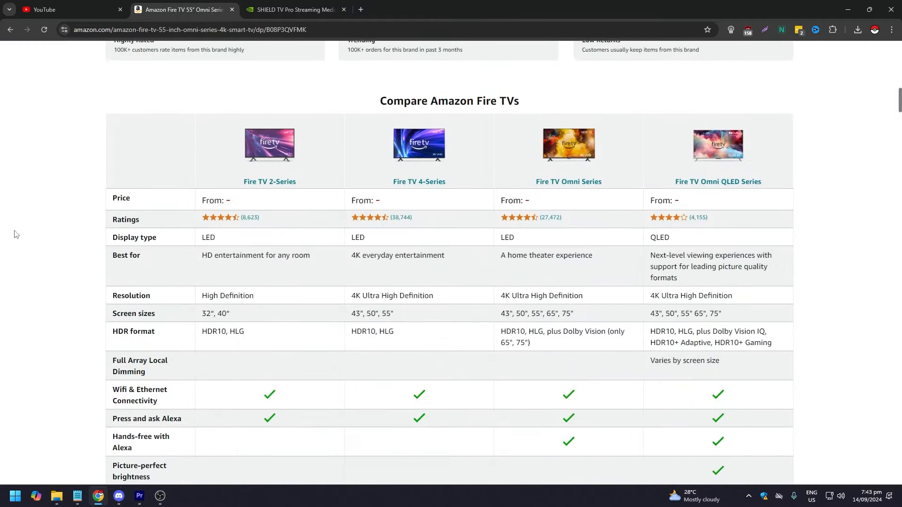
{"action": "scroll", "scroll_direction": "down", "scroll_amount": 3}
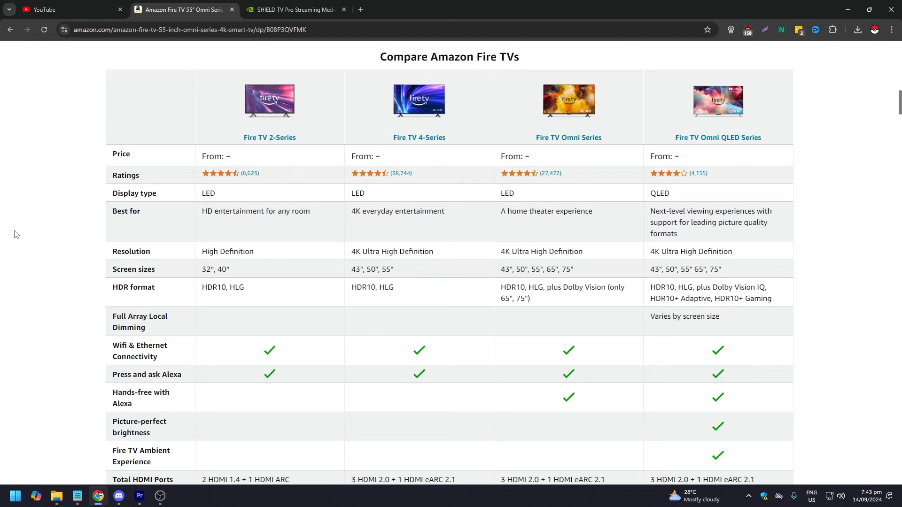
{"action": "scroll", "scroll_direction": "down", "scroll_amount": 3}
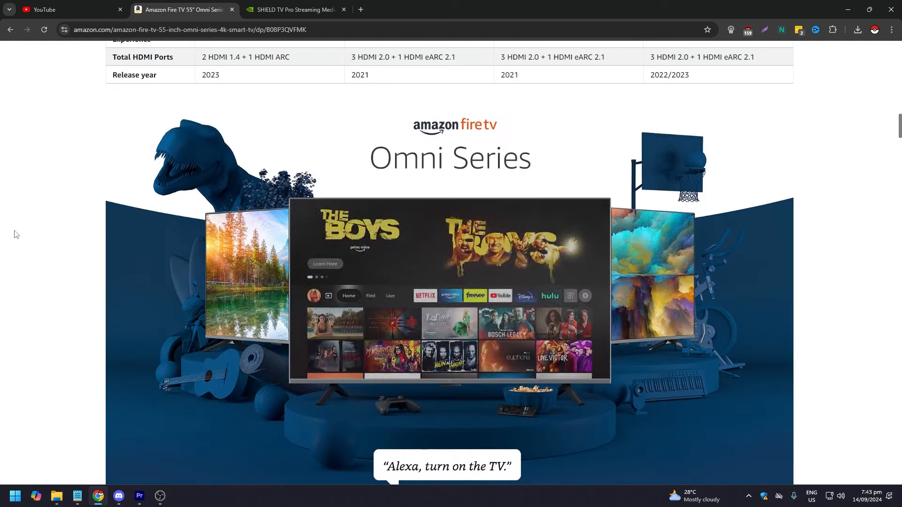
Switch tabs to the NVIDIA SHIELD TV Pro specs page, then view the Fire TV Omni pros/cons.
{"action": "left_click", "coordinate": [293, 9]}
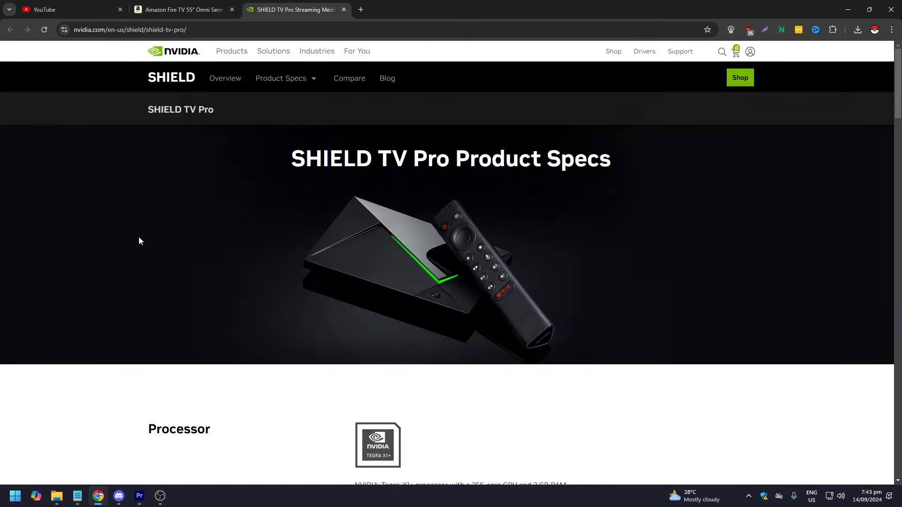
{"action": "left_click", "coordinate": [182, 9]}
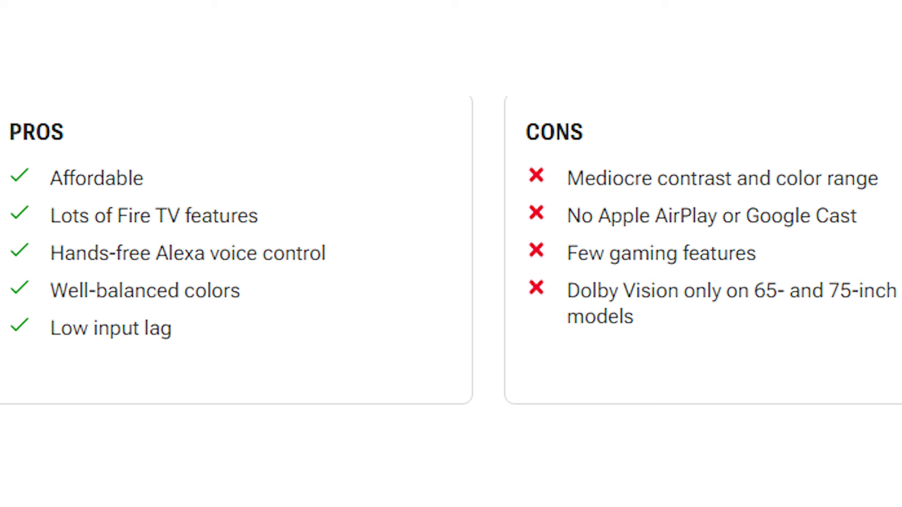
{"action": "scroll", "scroll_direction": "down", "scroll_amount": 3}
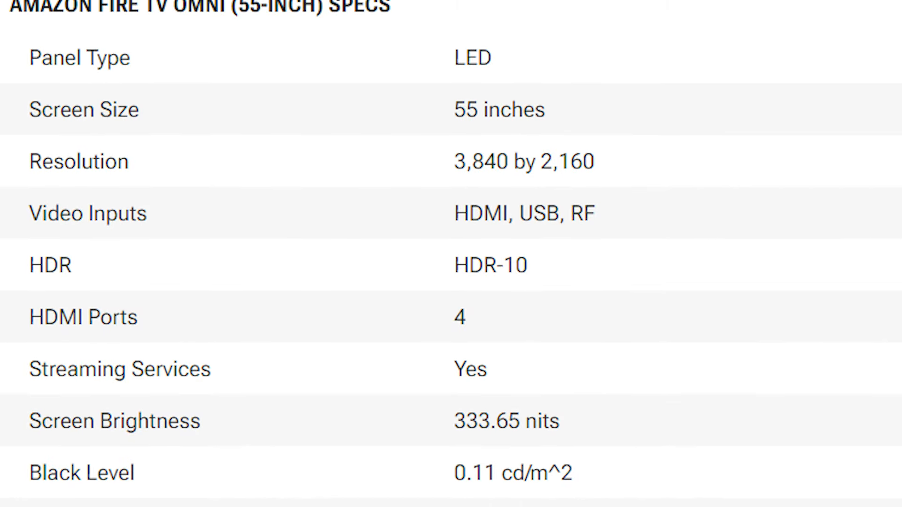
{"action": "scroll", "scroll_direction": "down", "scroll_amount": 3}
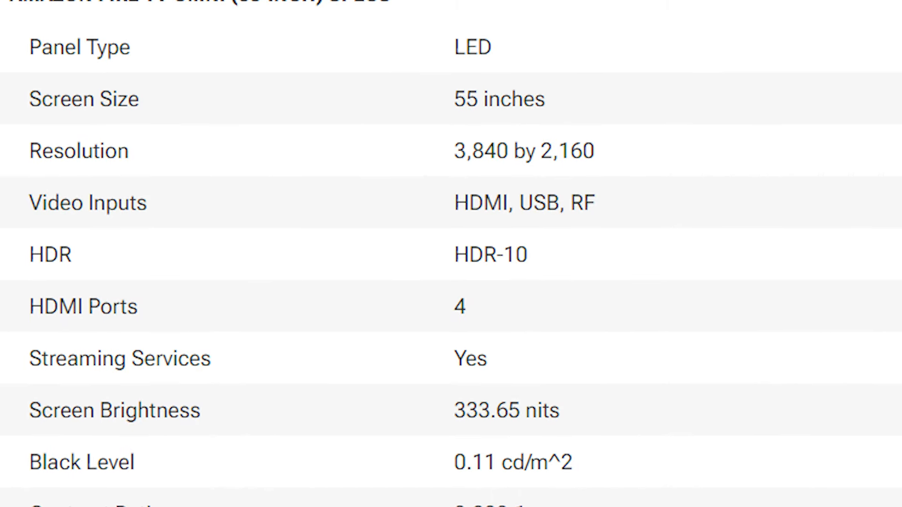
{"action": "scroll", "scroll_direction": "up", "scroll_amount": 3}
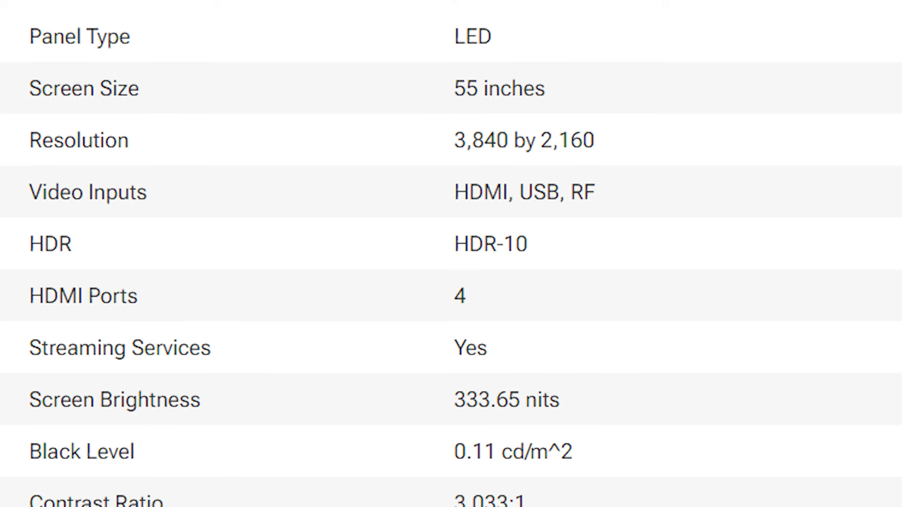
{"action": "scroll", "scroll_direction": "down", "scroll_amount": 3}
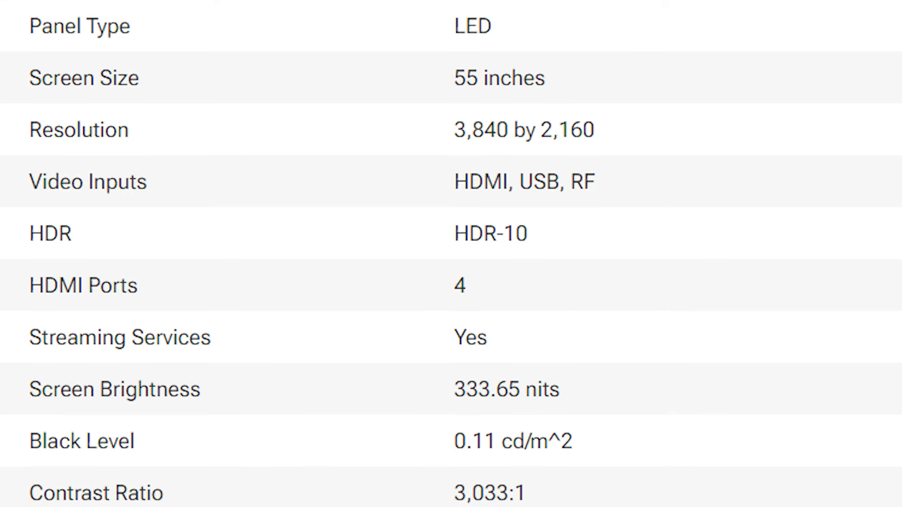
{"action": "scroll", "scroll_direction": "up", "scroll_amount": 3}
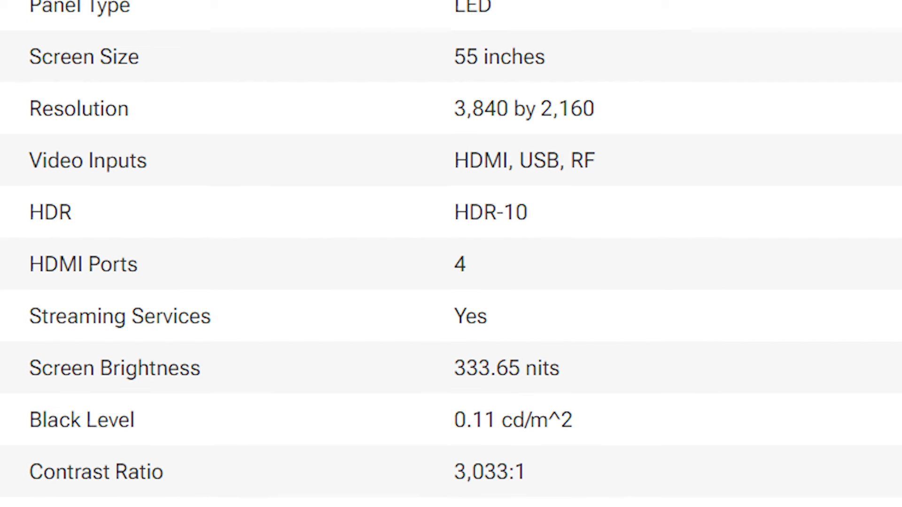
{"action": "scroll", "scroll_direction": "down", "scroll_amount": 3}
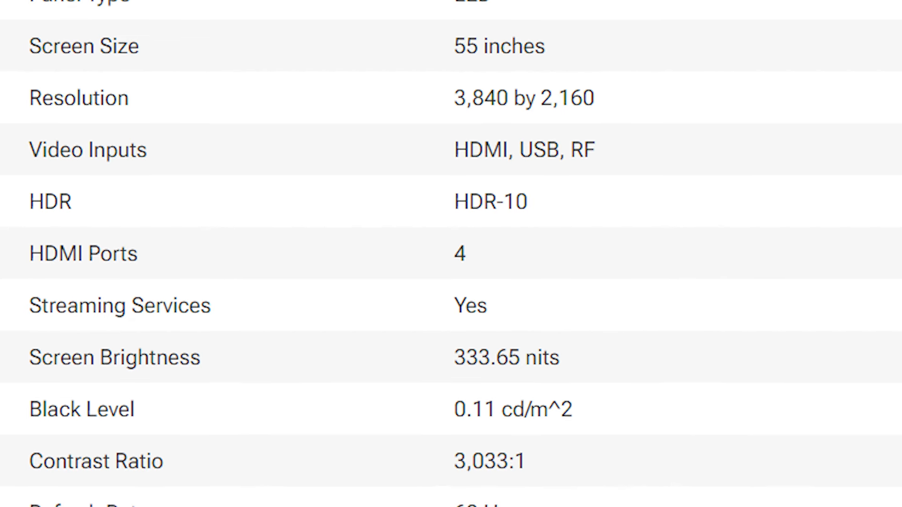
{"action": "scroll", "scroll_direction": "down", "scroll_amount": 3}
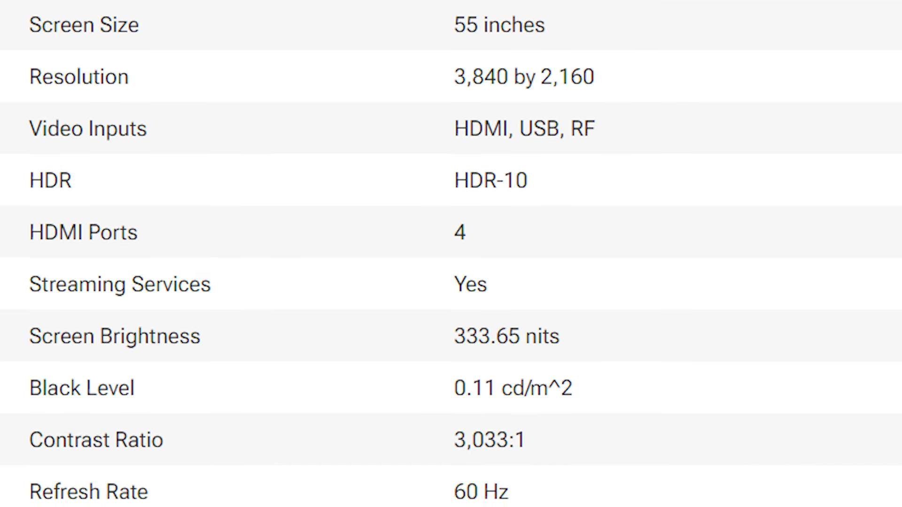
{"action": "scroll", "scroll_direction": "up", "scroll_amount": 3}
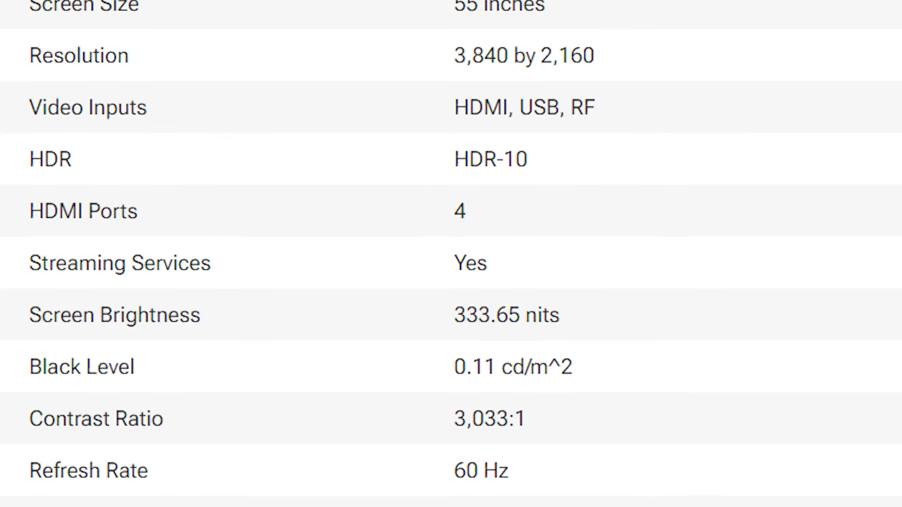
{"action": "scroll", "scroll_direction": "down", "scroll_amount": 3}
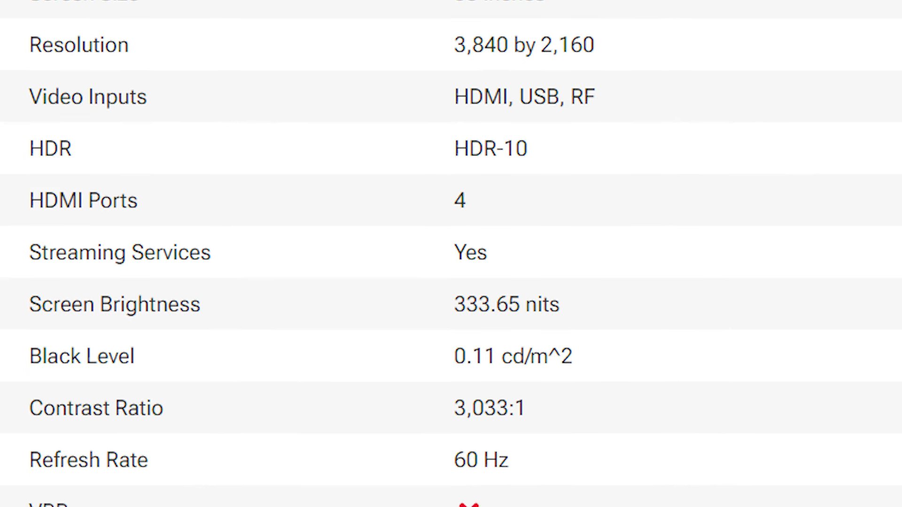
{"action": "scroll", "scroll_direction": "down", "scroll_amount": 3}
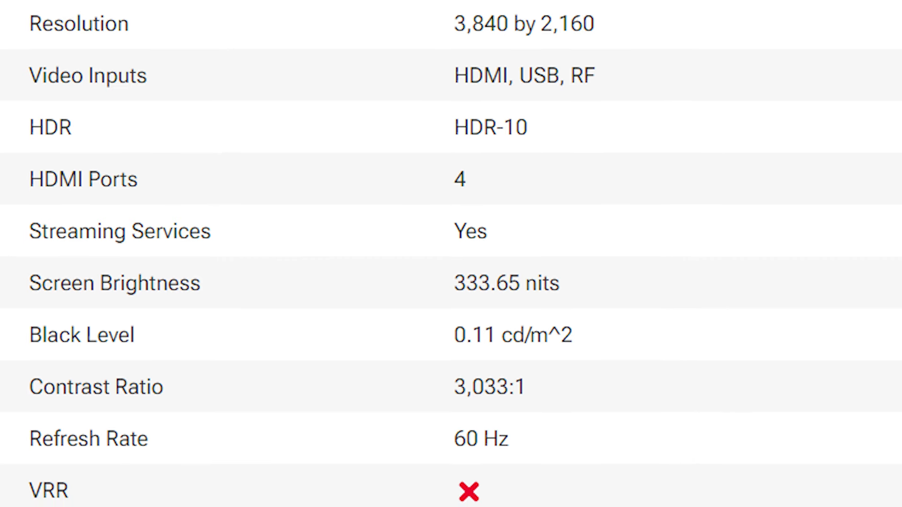
{"action": "scroll", "scroll_direction": "up", "scroll_amount": 3}
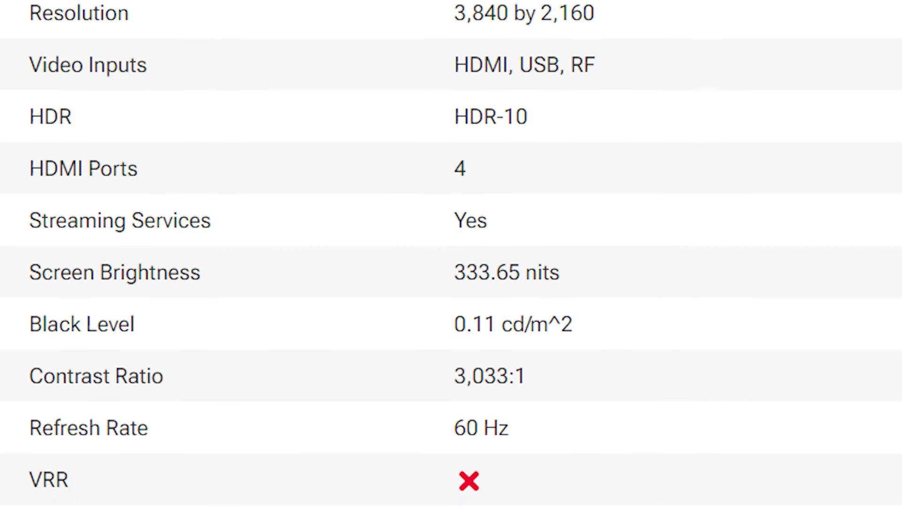
{"action": "scroll", "scroll_direction": "up", "scroll_amount": 3}
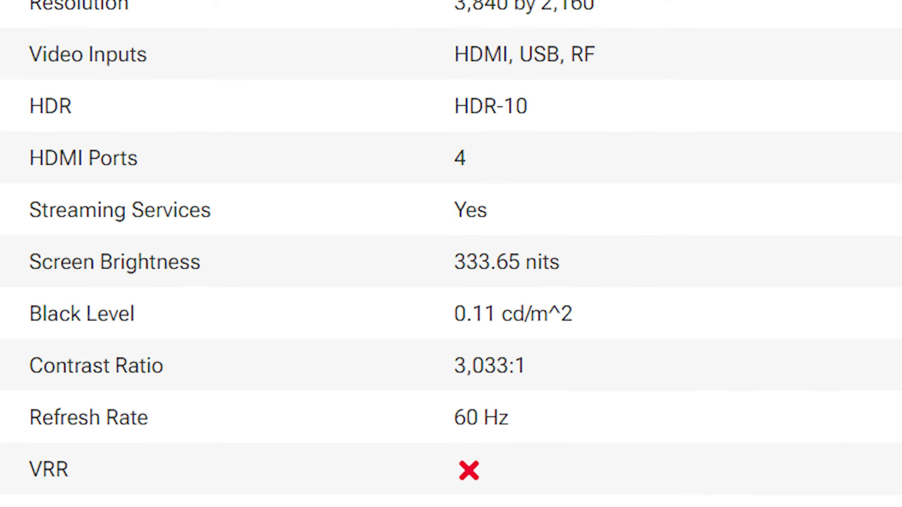
{"action": "scroll", "scroll_direction": "down", "scroll_amount": 3}
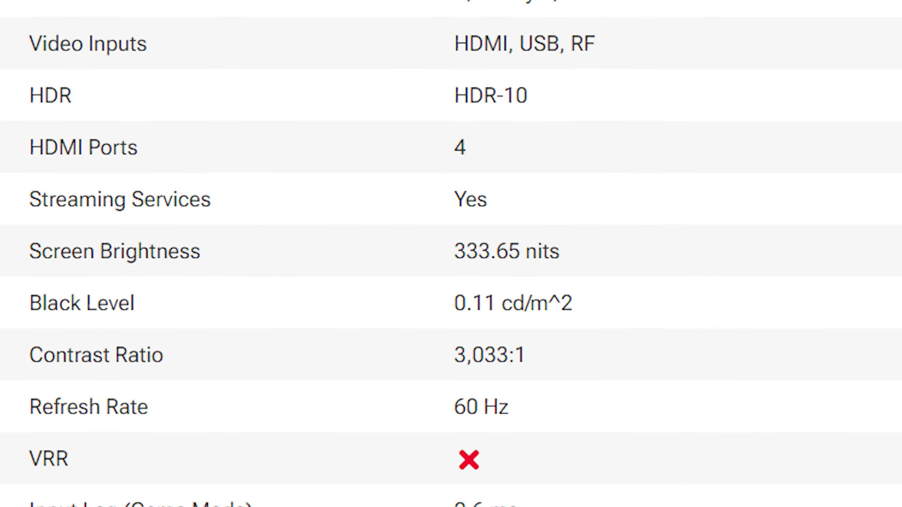
{"action": "scroll", "scroll_direction": "down", "scroll_amount": 3}
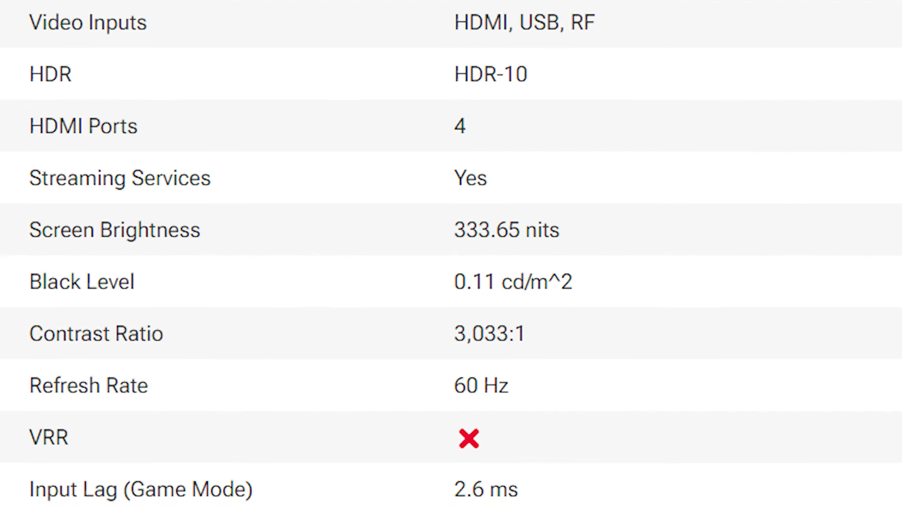
{"action": "scroll", "scroll_direction": "up", "scroll_amount": 3}
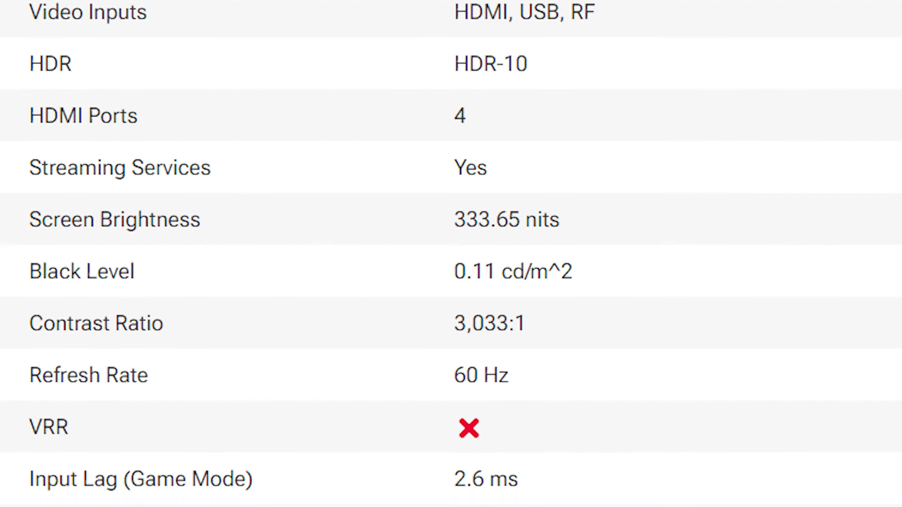
{"action": "scroll", "scroll_direction": "down", "scroll_amount": 3}
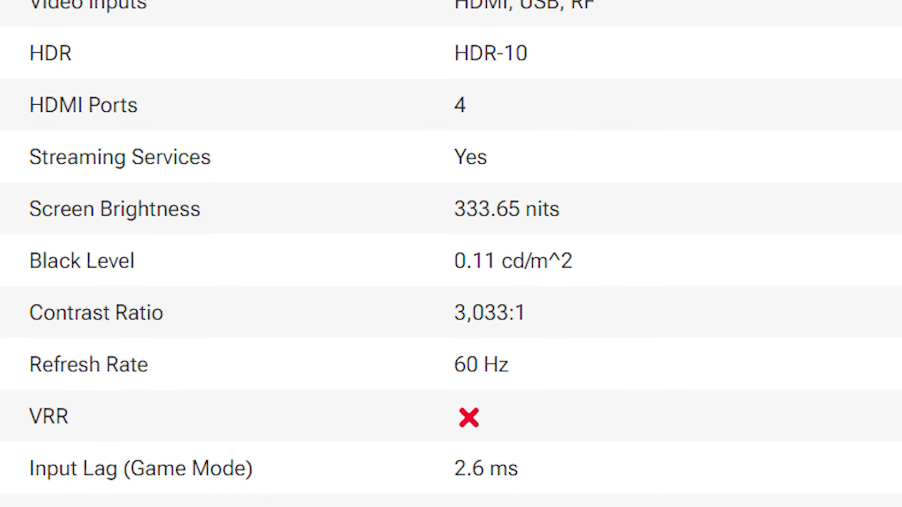
{"action": "scroll", "scroll_direction": "down", "scroll_amount": 3}
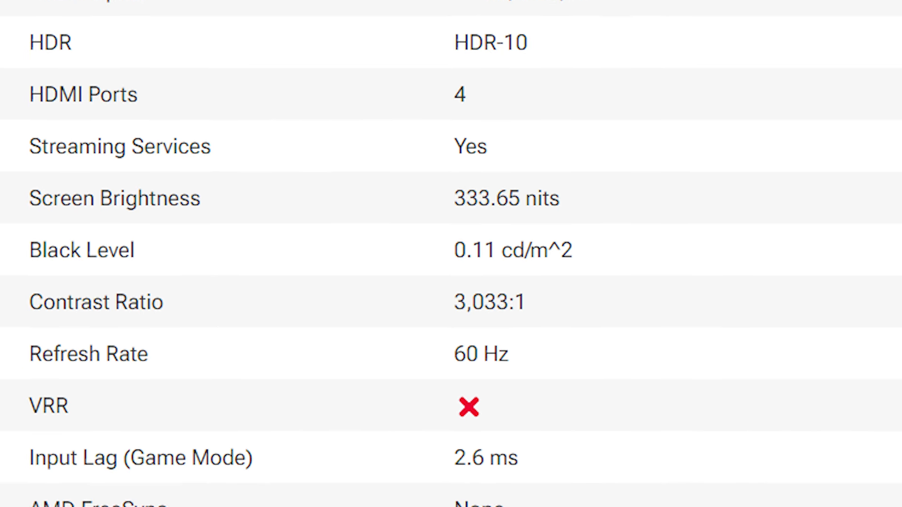
{"action": "scroll", "scroll_direction": "down", "scroll_amount": 3}
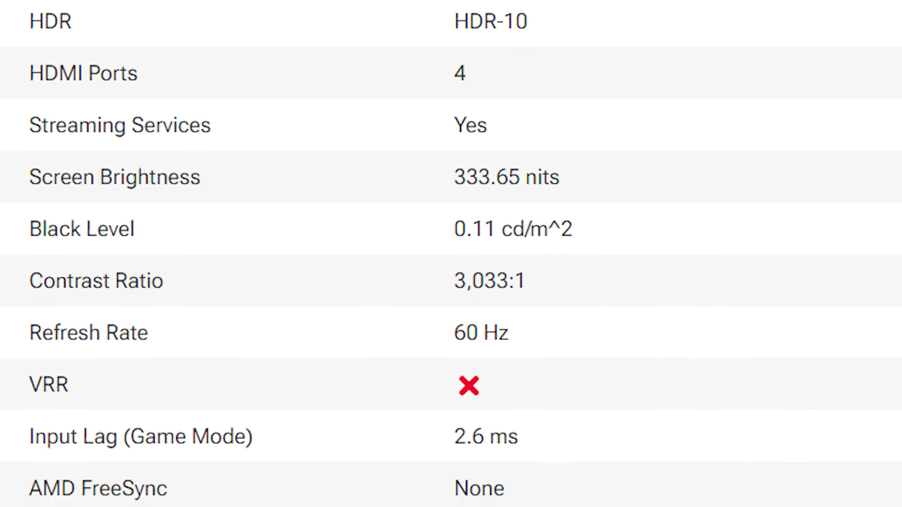
{"action": "scroll", "scroll_direction": "up", "scroll_amount": 3}
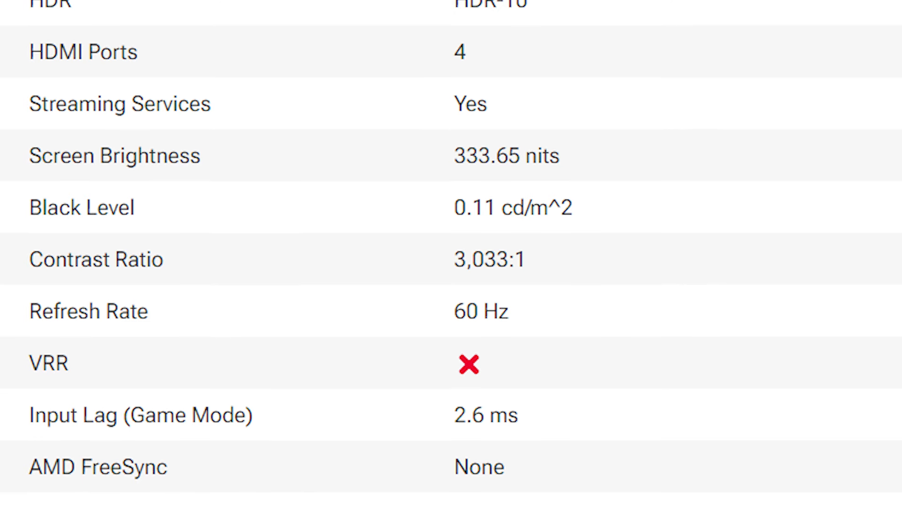
{"action": "scroll", "scroll_direction": "down", "scroll_amount": 3}
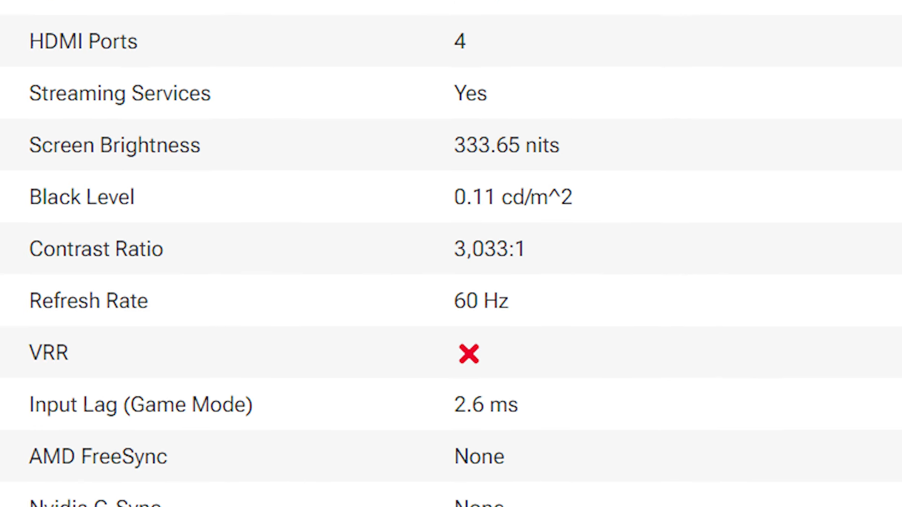